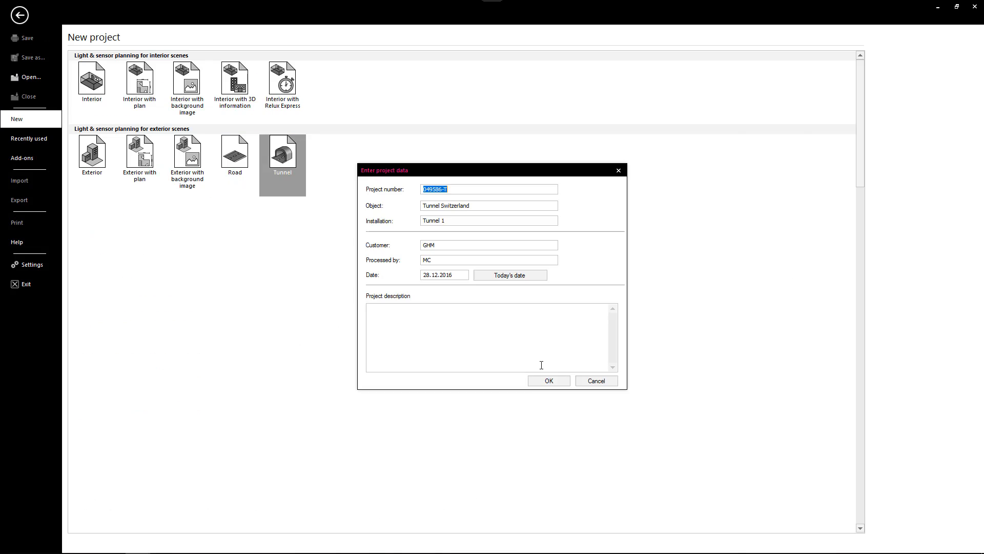
Confirm the Enter project data dialog to create the Tunnel template project
click(548, 381)
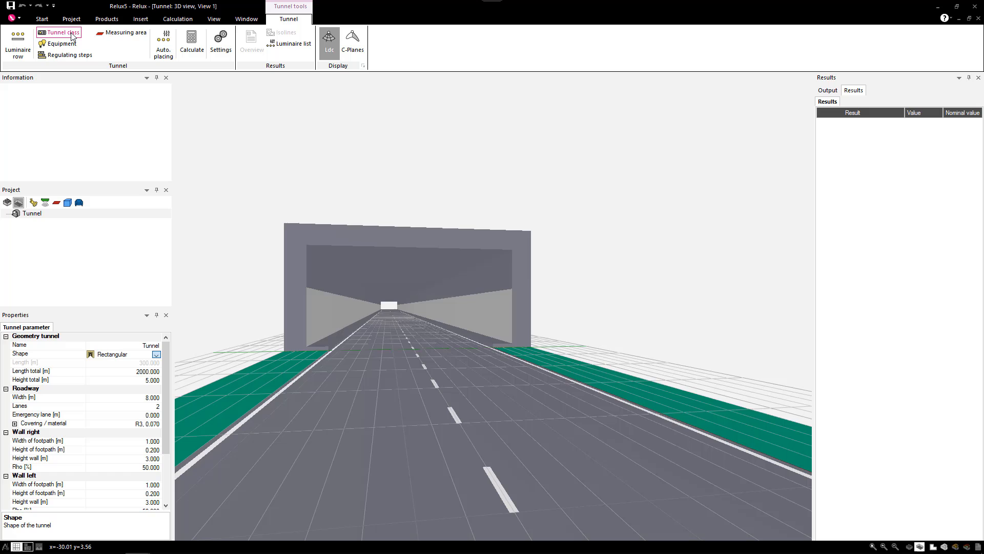
click(62, 32)
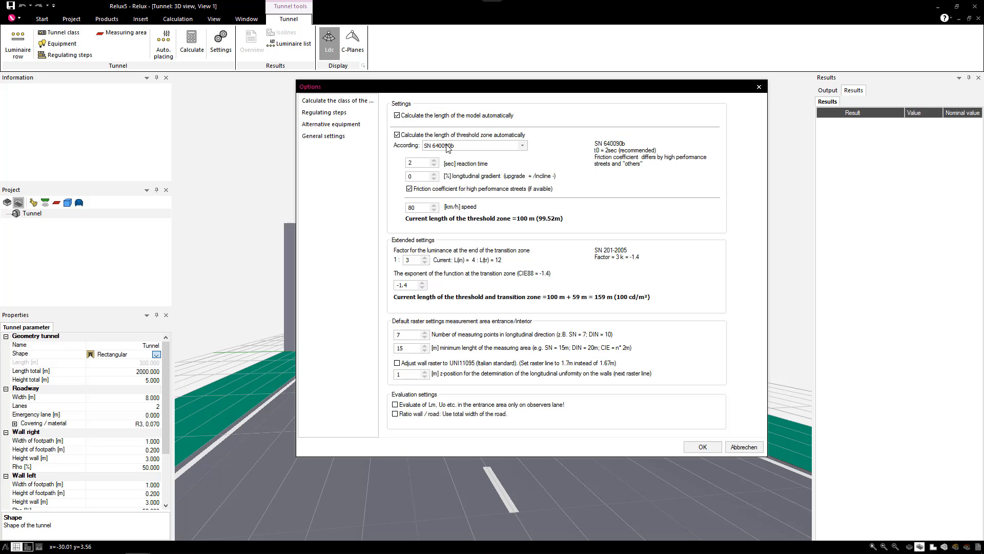
click(522, 145)
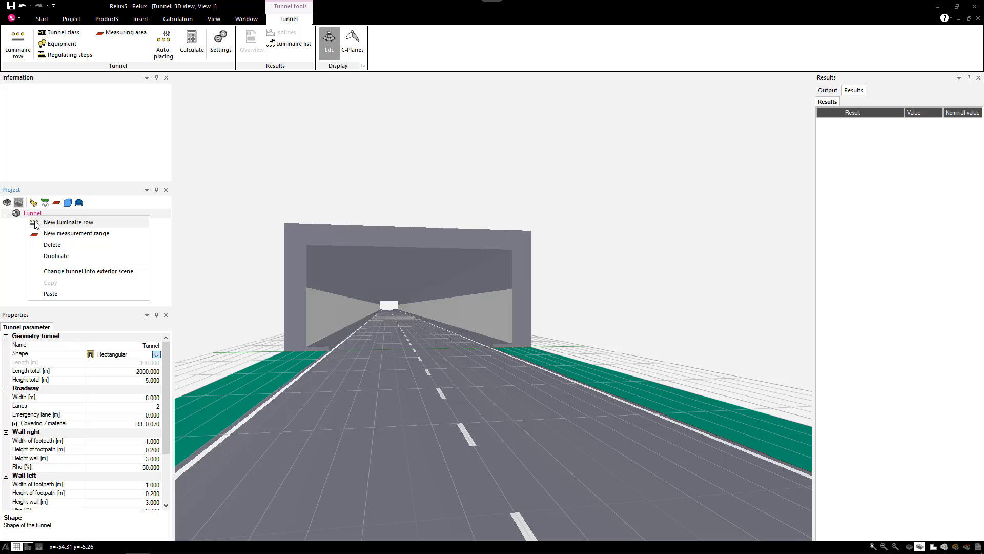
Add a new Tunnel_Int_Sym_58 luminaire row via the Tunnel context menu and select Group 1
click(69, 222)
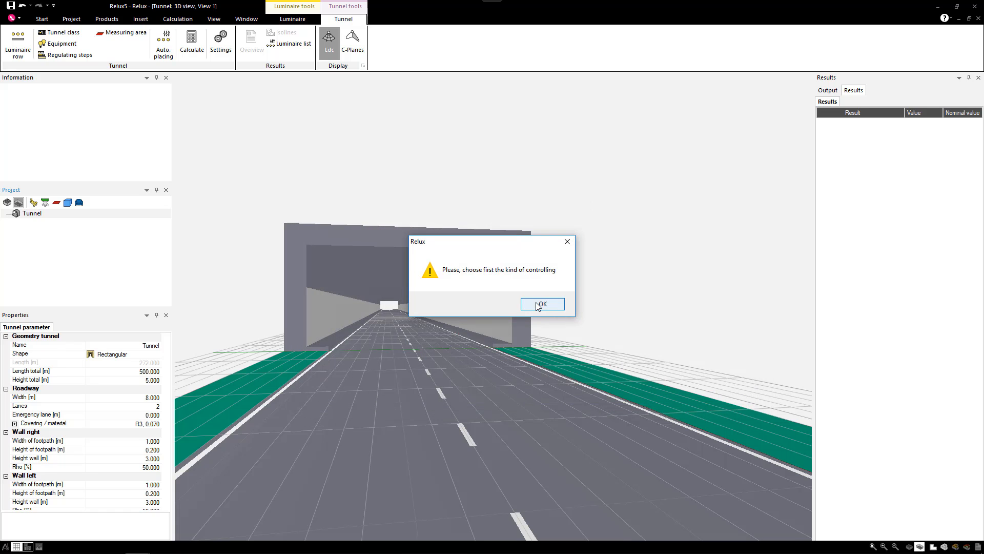
click(541, 304)
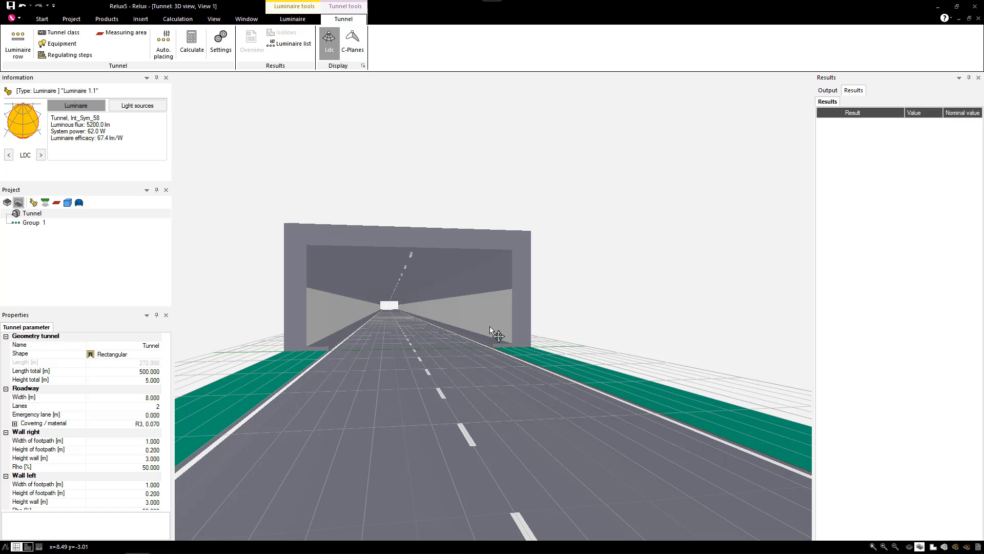
click(163, 43)
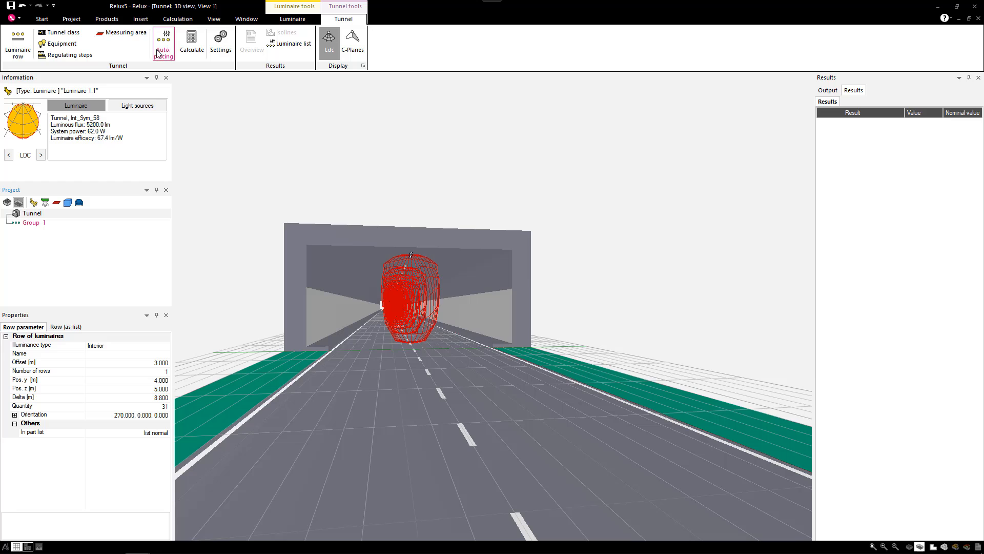
Run Tunnel automatic placement twice to lay out interior rows and measuring areas
click(163, 43)
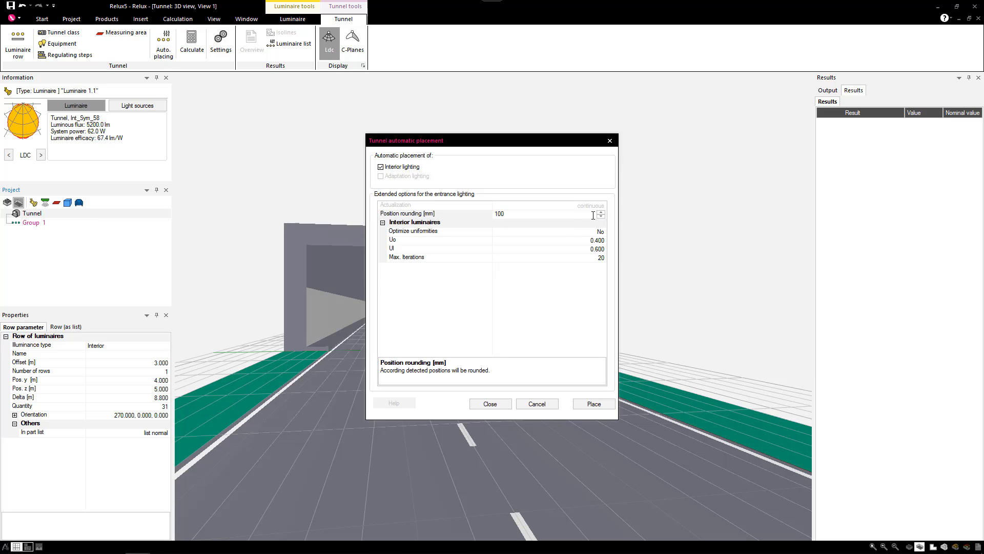
click(593, 404)
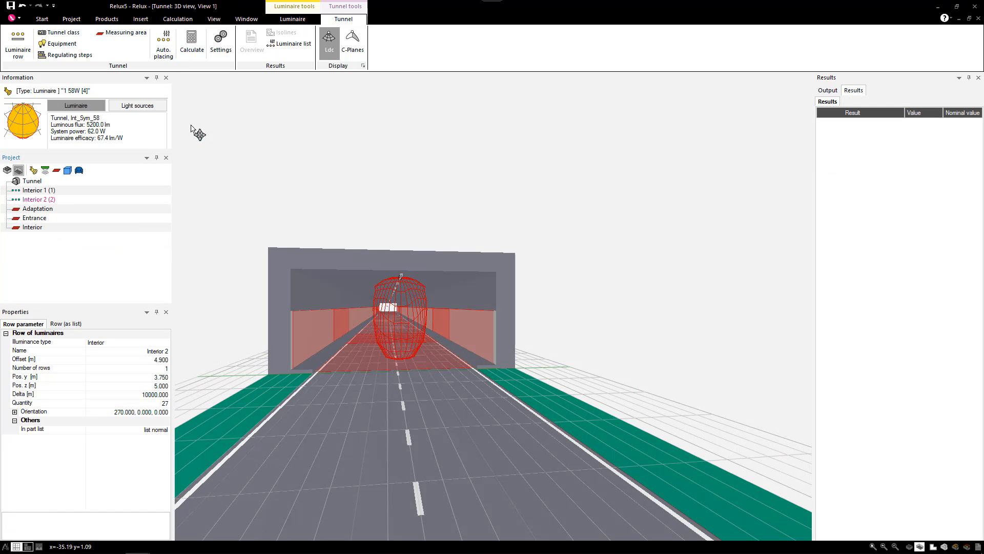
click(163, 43)
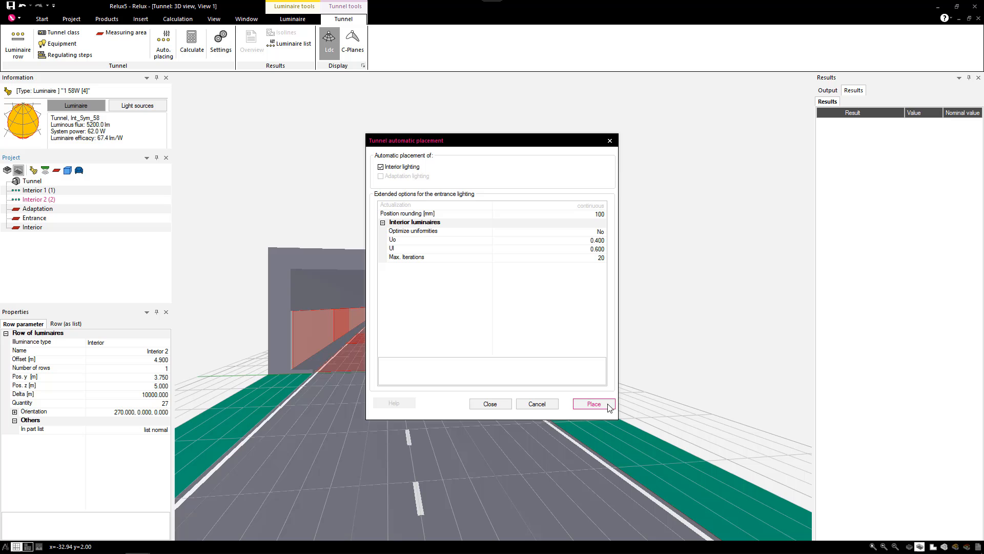
click(593, 404)
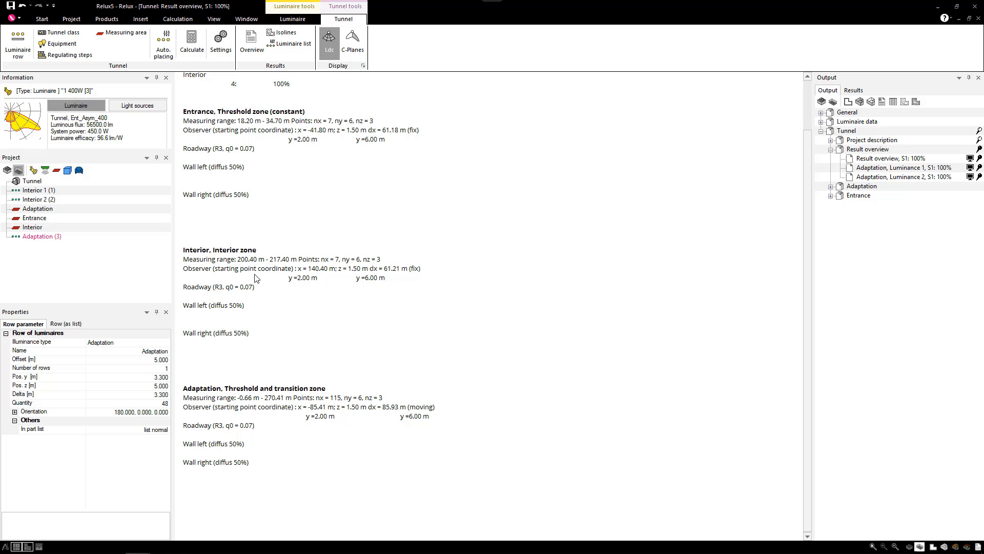
Display the adaptation-zone luminance evolution graph for observer location 2 via Isolines
click(283, 32)
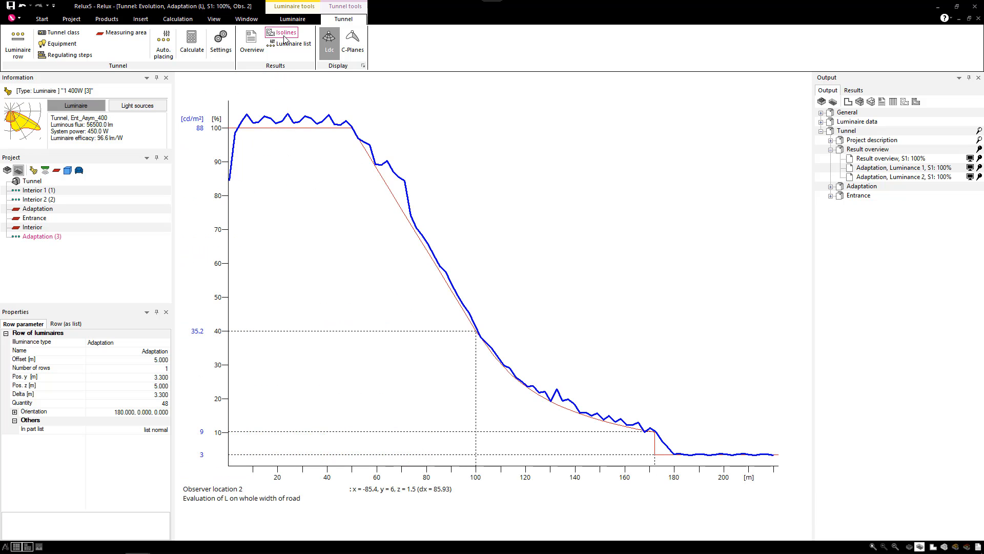